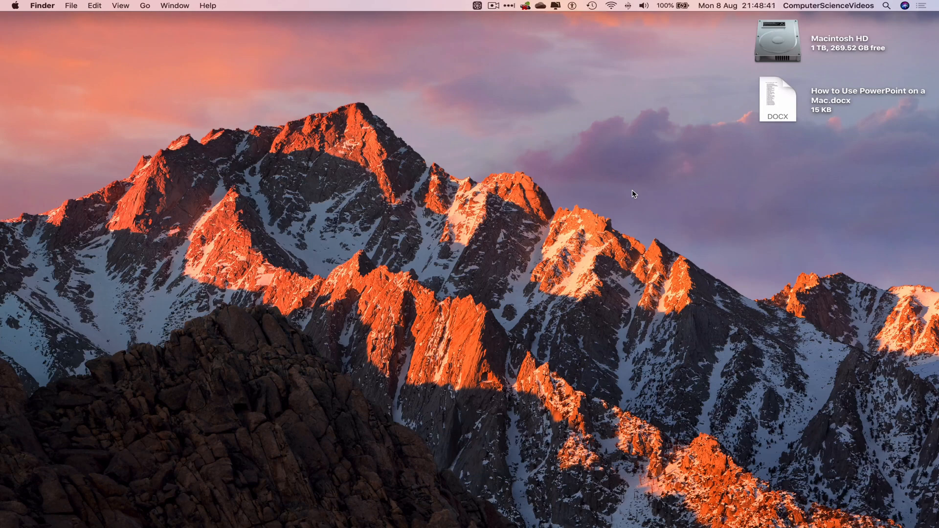
{"action": "mouse_move", "coordinate": [79, 510]}
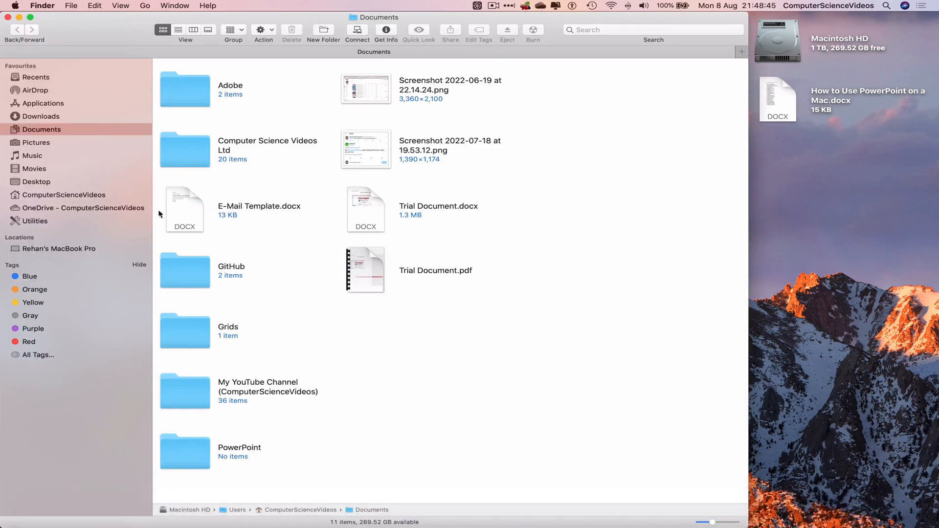
Step: Copy Work.pptx from the OneDrive folder onto the desktop
{"action": "left_click", "coordinate": [82, 208]}
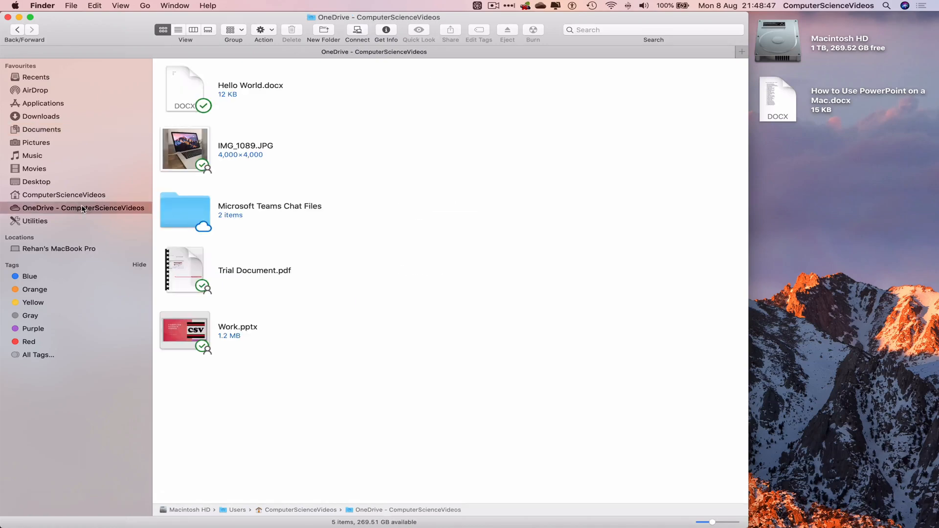
{"action": "mouse_move", "coordinate": [333, 330]}
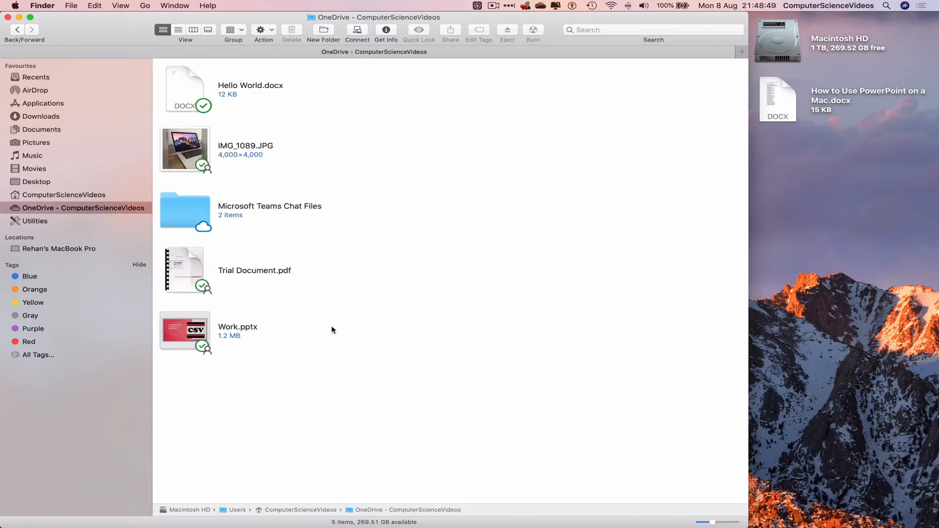
{"action": "mouse_move", "coordinate": [300, 366]}
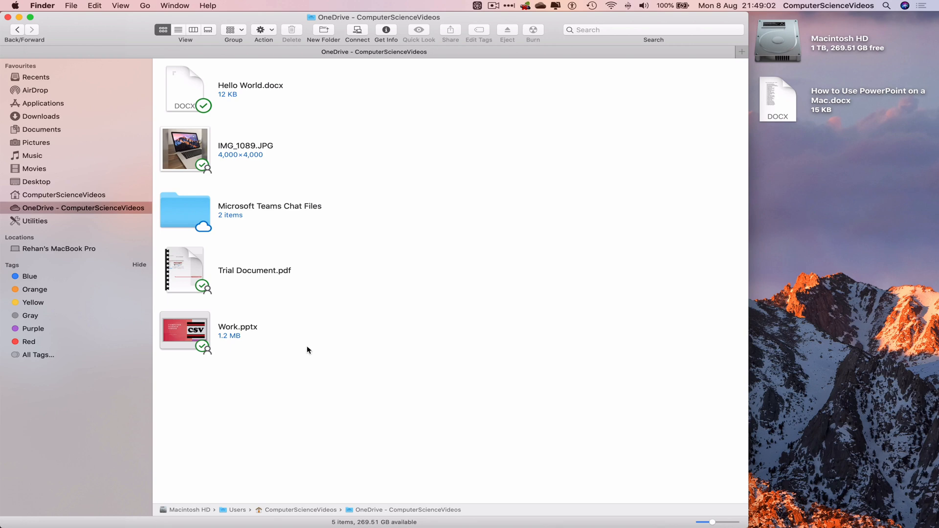
{"action": "left_click", "coordinate": [185, 330]}
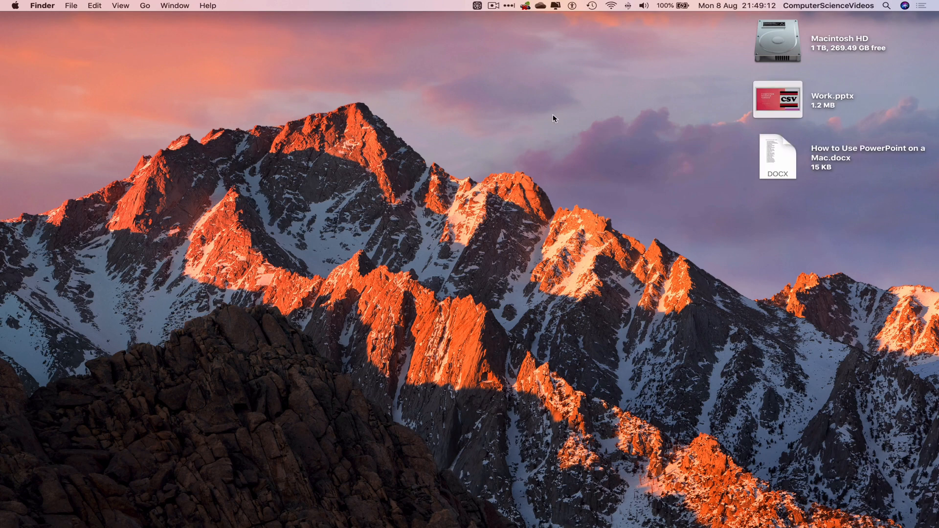
{"action": "left_click", "coordinate": [776, 99]}
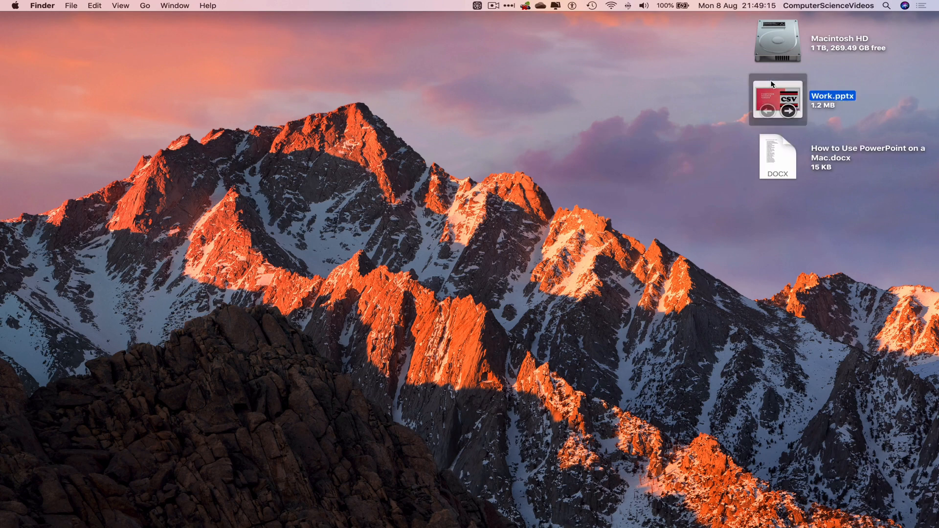
Step: Launch the desktop copy of Work.pptx in PowerPoint, then quit PowerPoint
{"action": "double_click", "coordinate": [776, 100]}
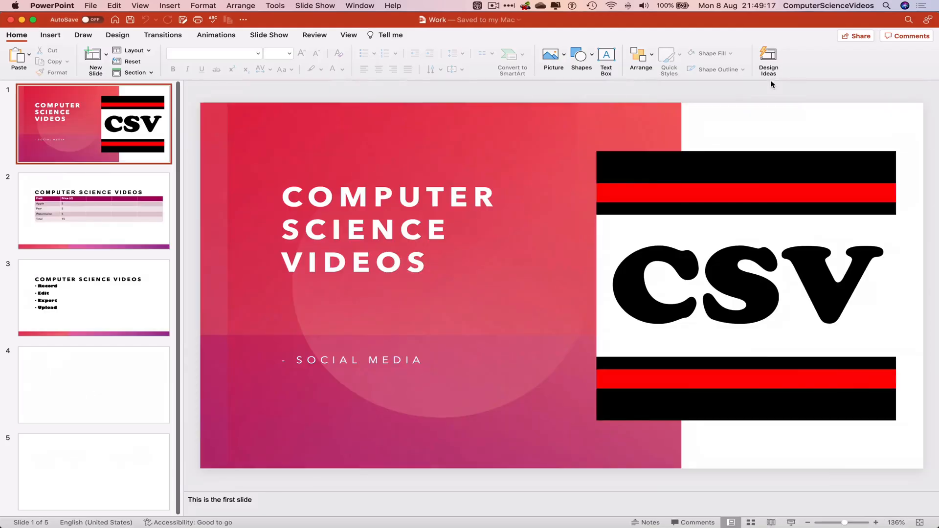
{"action": "left_click", "coordinate": [51, 6]}
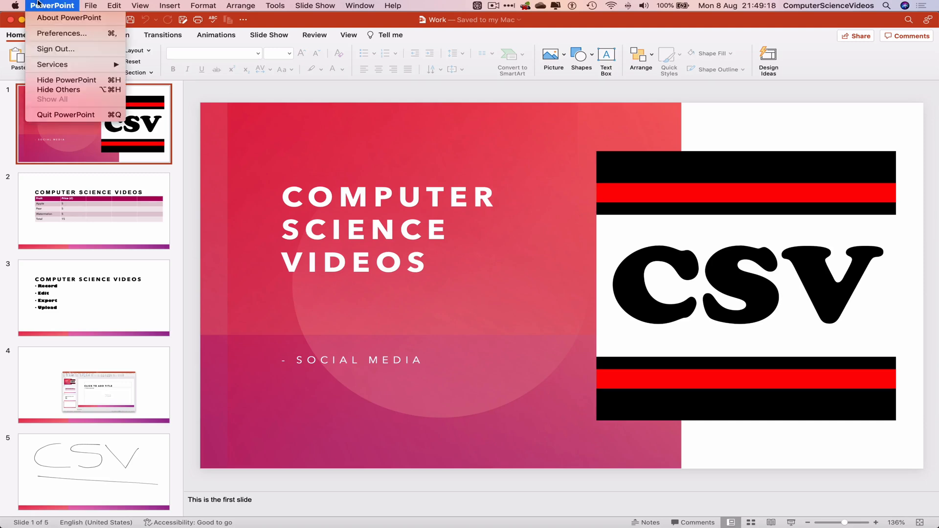
{"action": "left_click", "coordinate": [67, 79]}
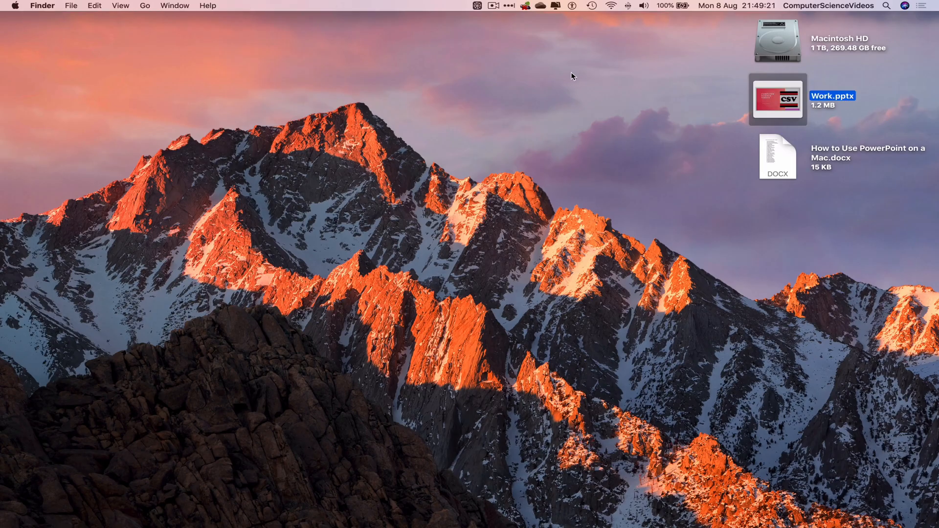
Step: Select the desktop Work.pptx copy and move it to the Bin via the File menu
{"action": "left_click", "coordinate": [580, 80]}
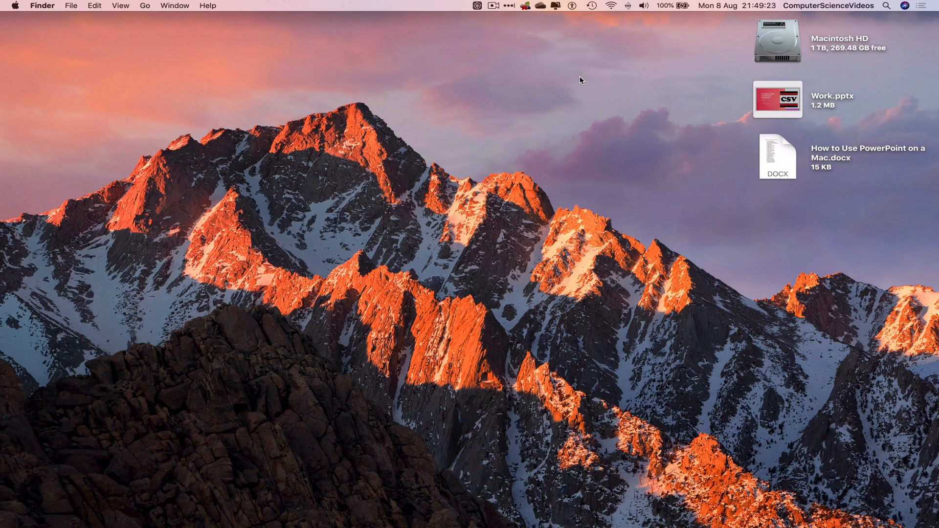
{"action": "mouse_move", "coordinate": [609, 82]}
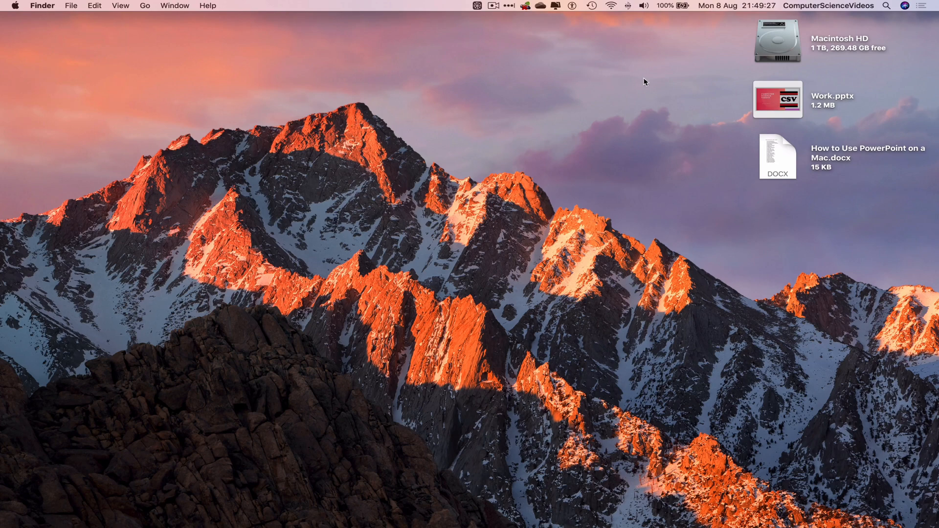
{"action": "left_click", "coordinate": [775, 99]}
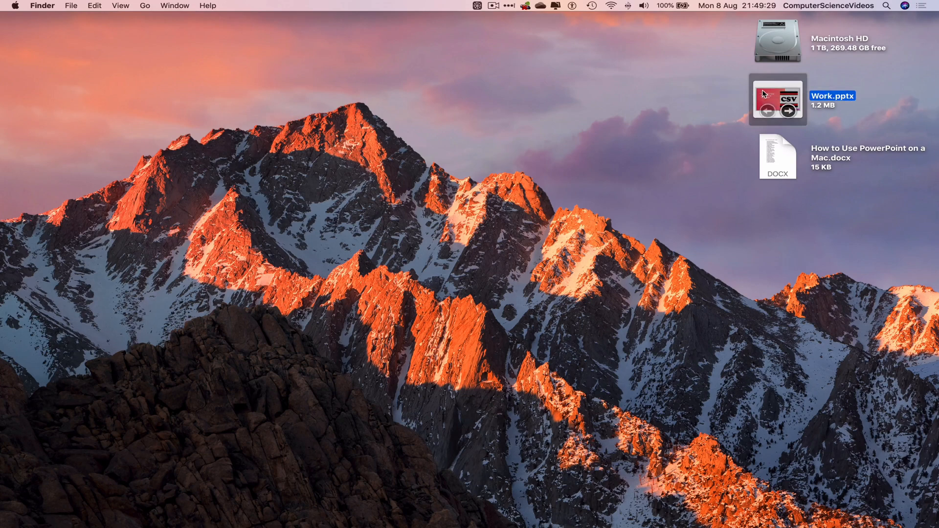
{"action": "right_click", "coordinate": [777, 99]}
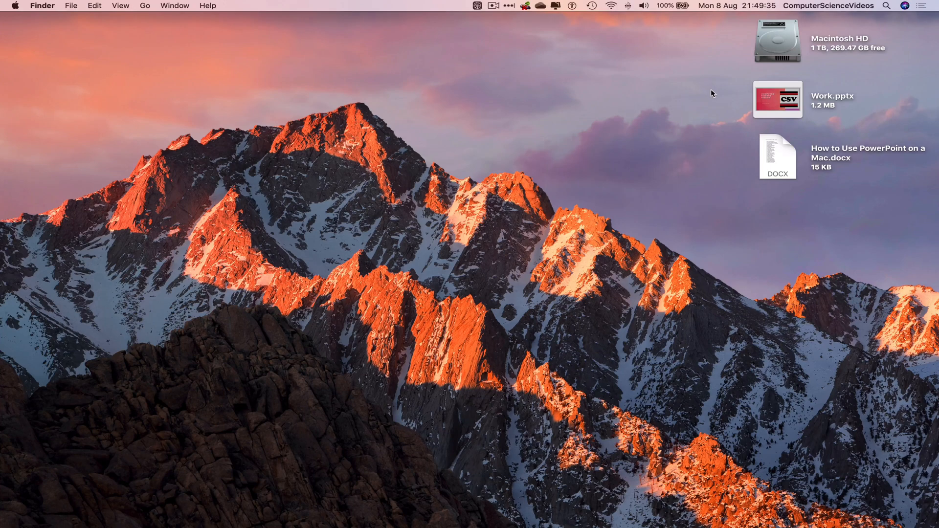
{"action": "left_click", "coordinate": [777, 99]}
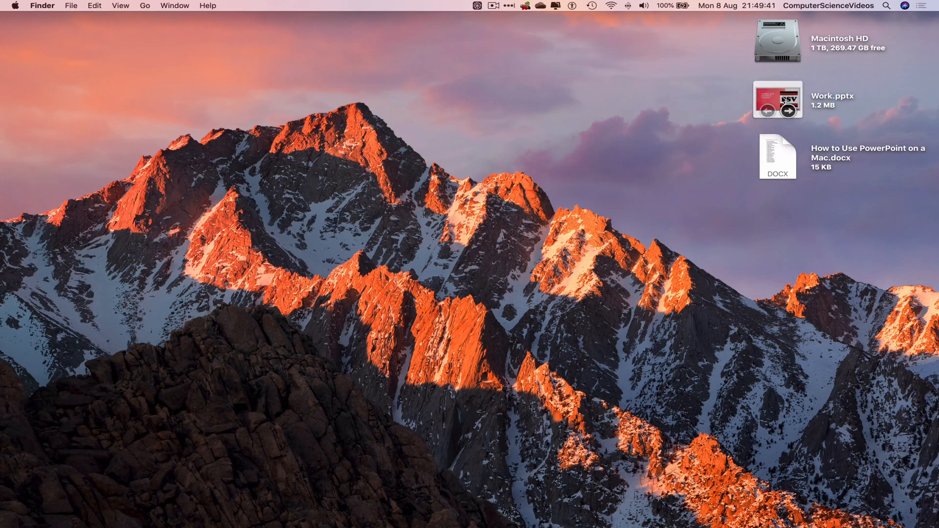
{"action": "left_click", "coordinate": [777, 99]}
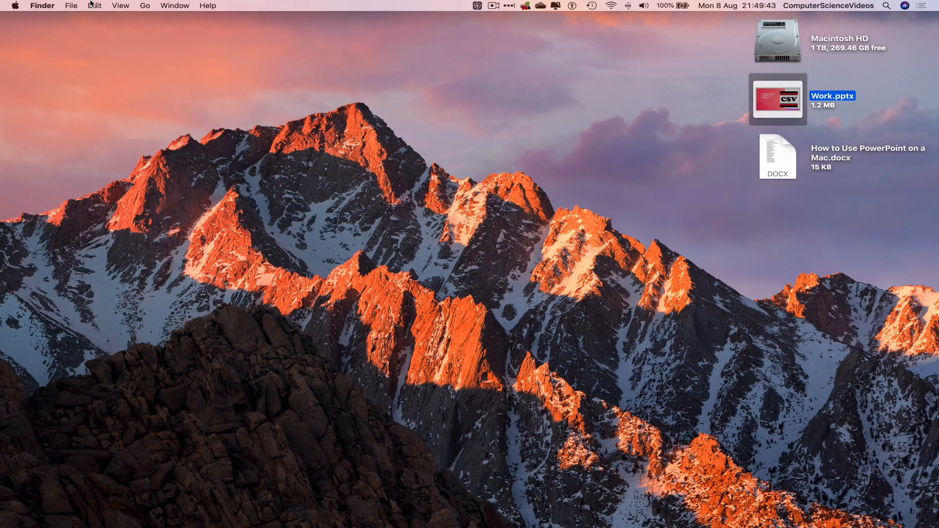
{"action": "left_click", "coordinate": [72, 6]}
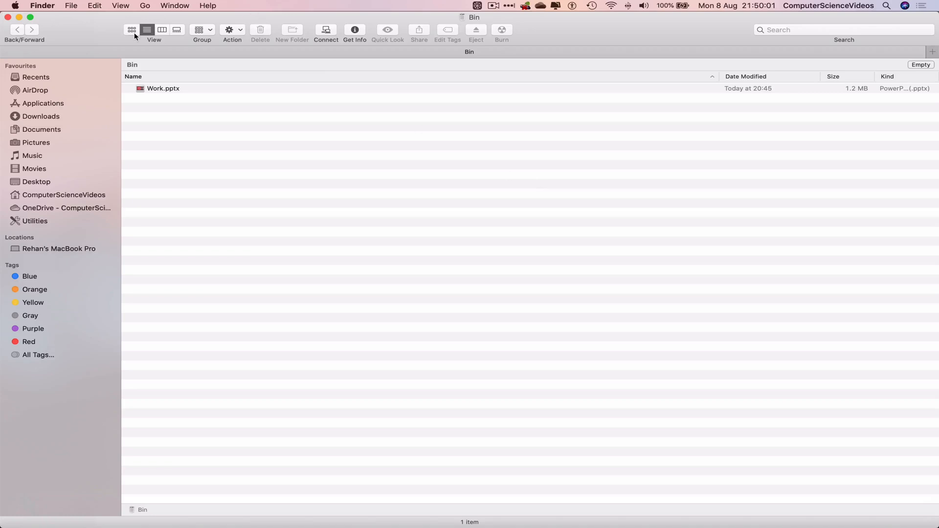
Step: Show the Bin in icon view and confirm Empty Bin to erase the Work.pptx copy
{"action": "left_click", "coordinate": [921, 64]}
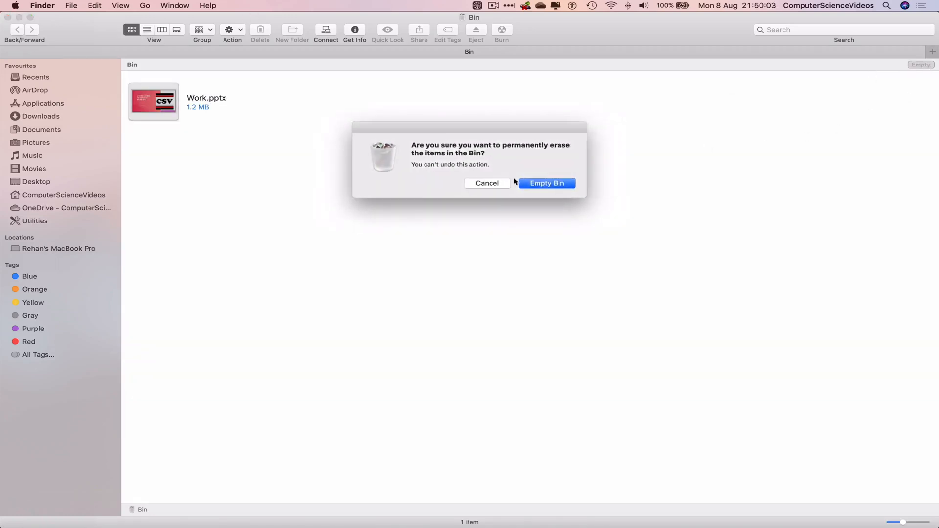
{"action": "left_click", "coordinate": [546, 183]}
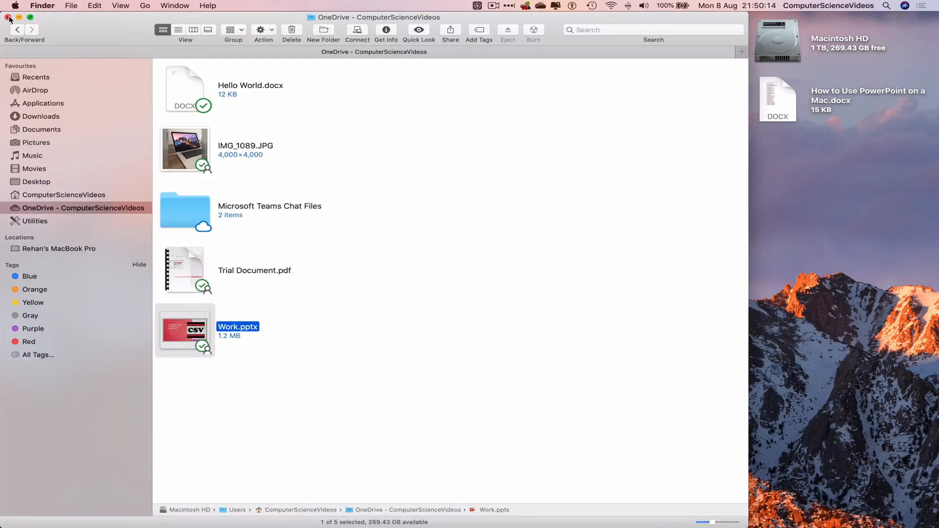
Step: Close the OneDrive Finder window, leaving the desktop with the copy gone
{"action": "left_click", "coordinate": [6, 17]}
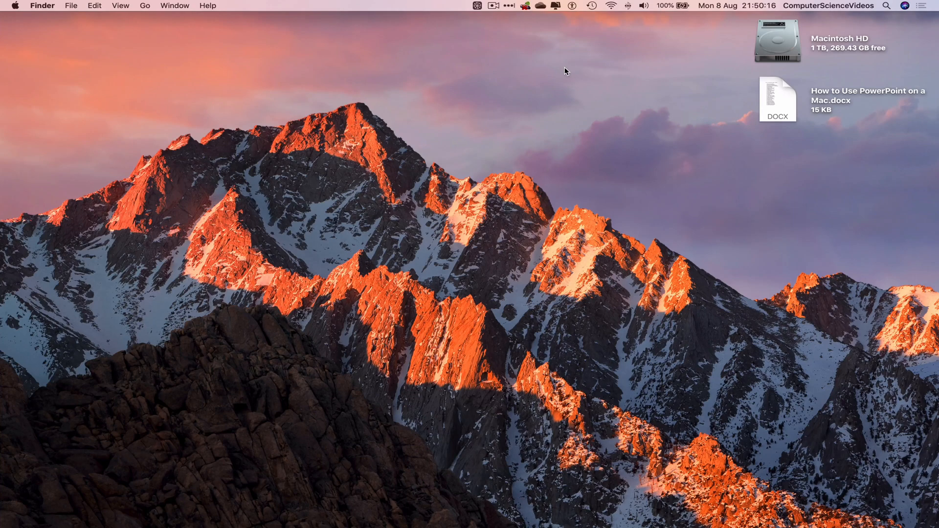
{"action": "mouse_move", "coordinate": [603, 65]}
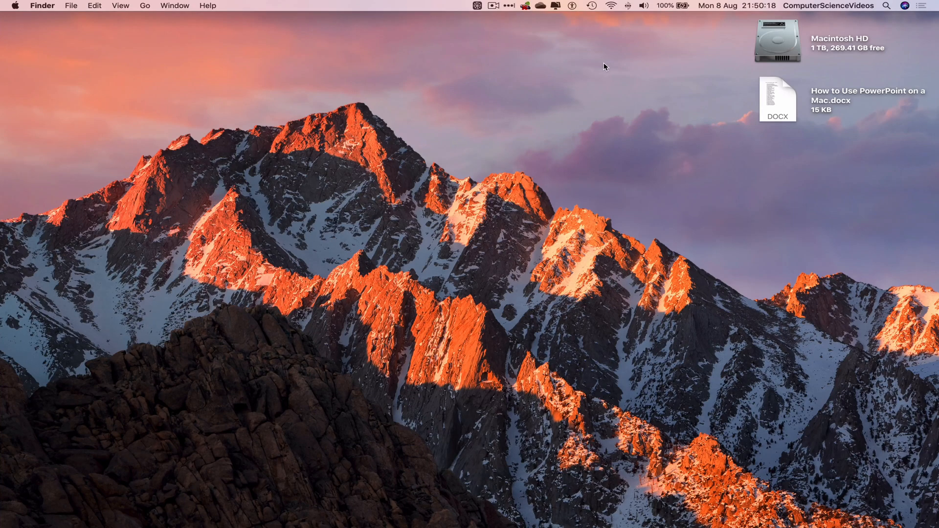